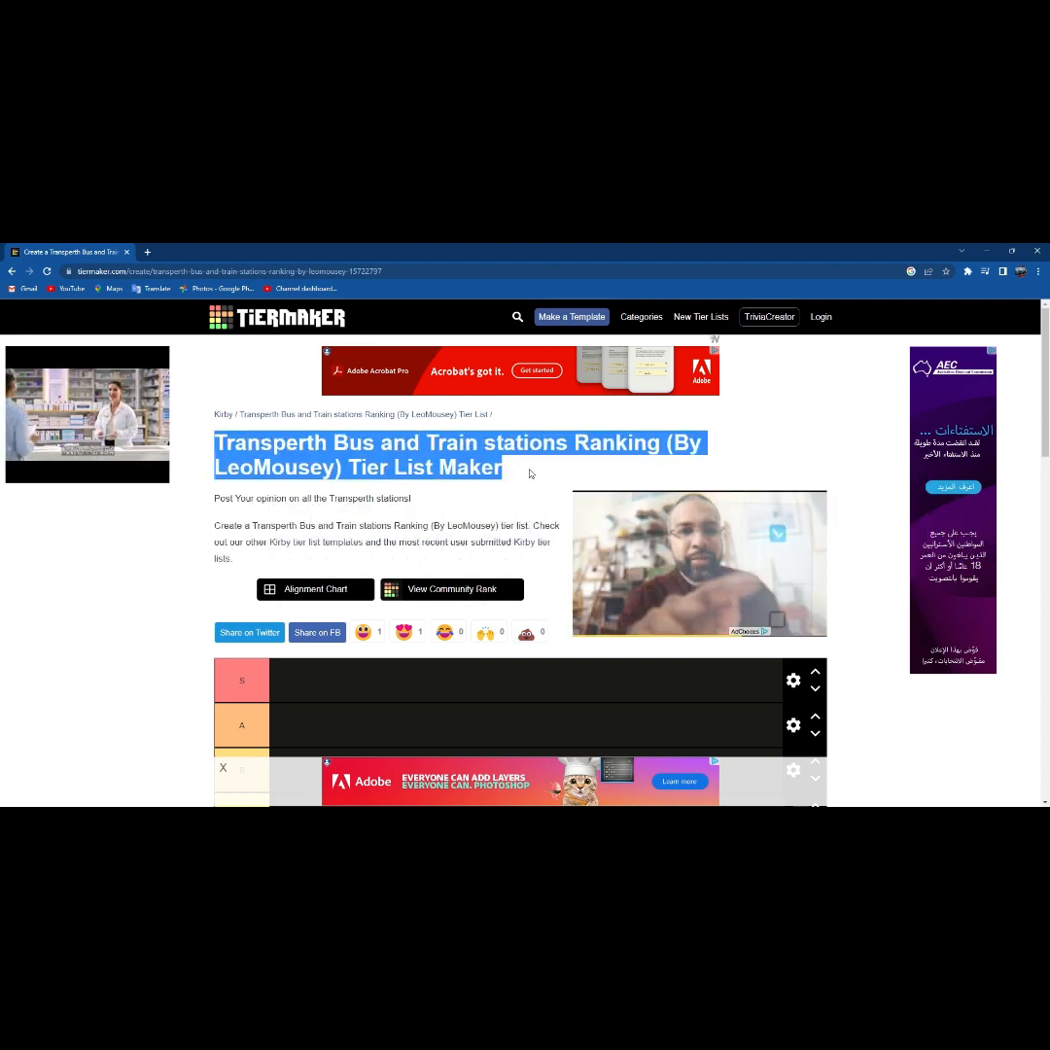
{"action": "scroll", "scroll_direction": "down", "scroll_amount": 3}
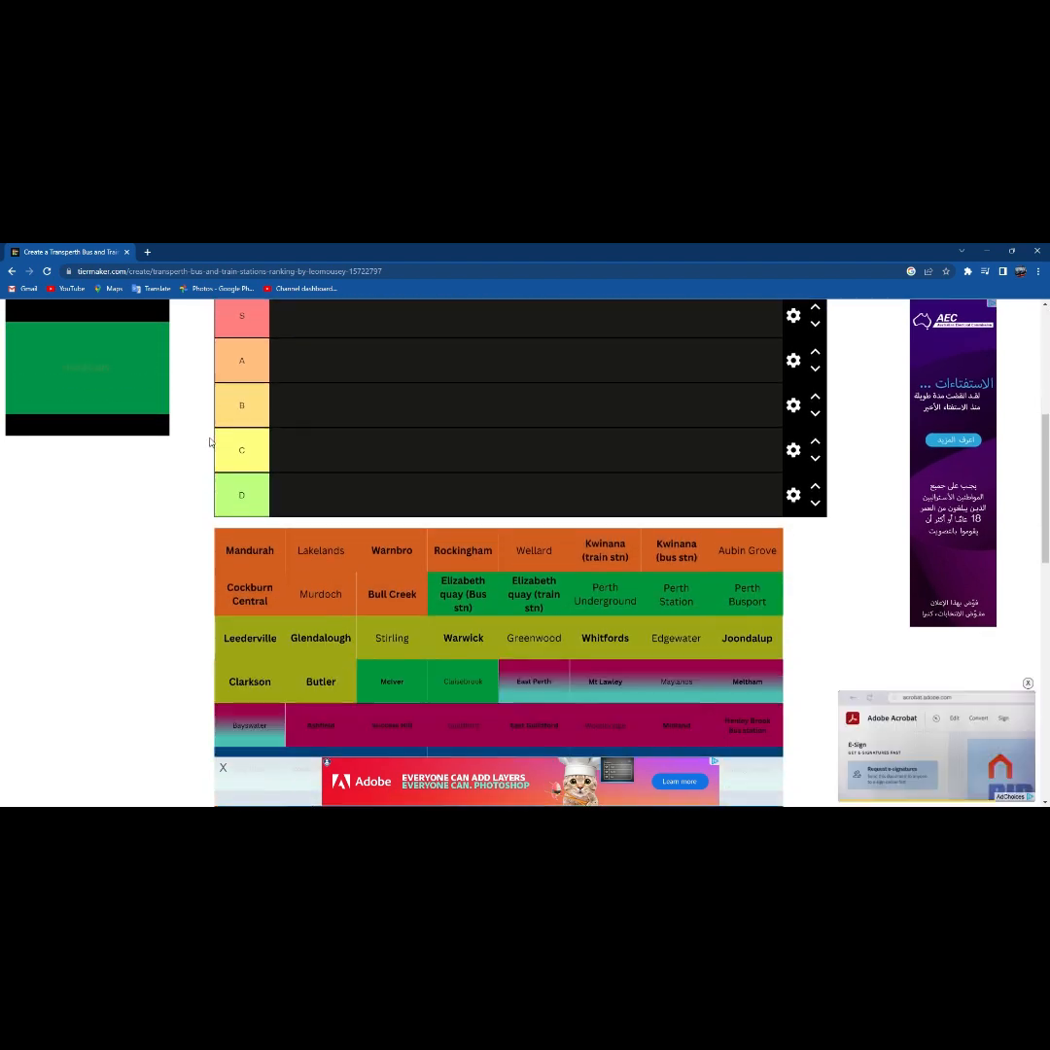
{"action": "scroll", "scroll_direction": "down", "scroll_amount": 3}
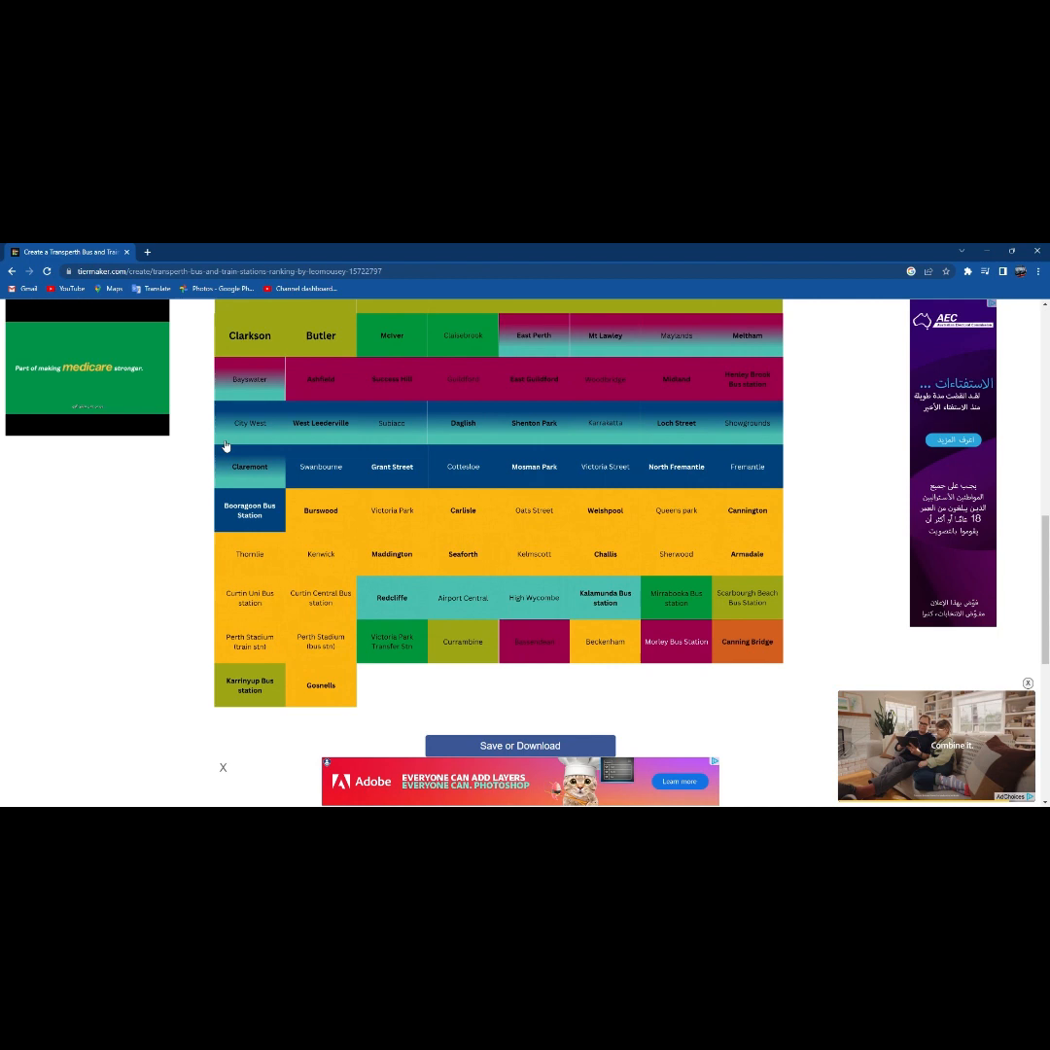
{"action": "mouse_move", "coordinate": [463, 447]}
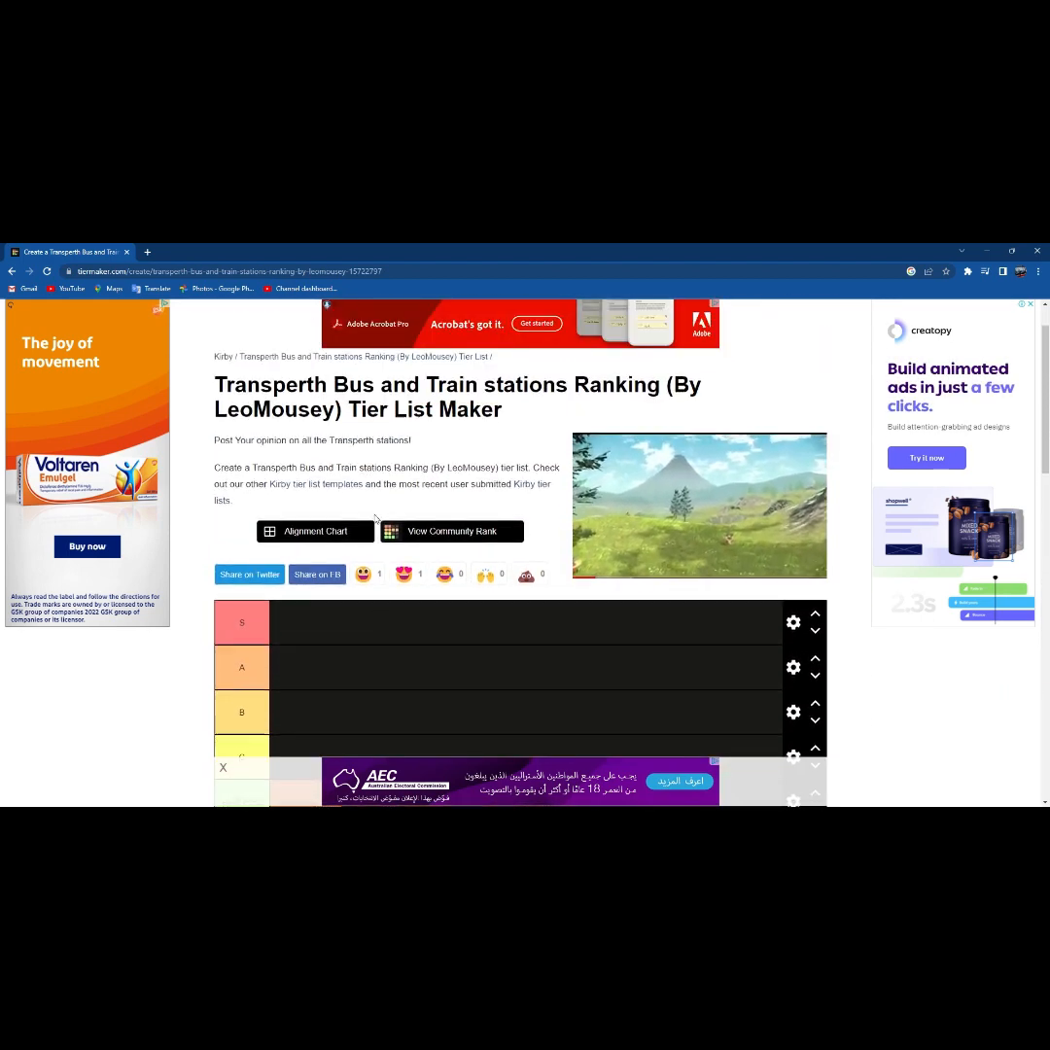
{"action": "scroll", "scroll_direction": "down", "scroll_amount": 3}
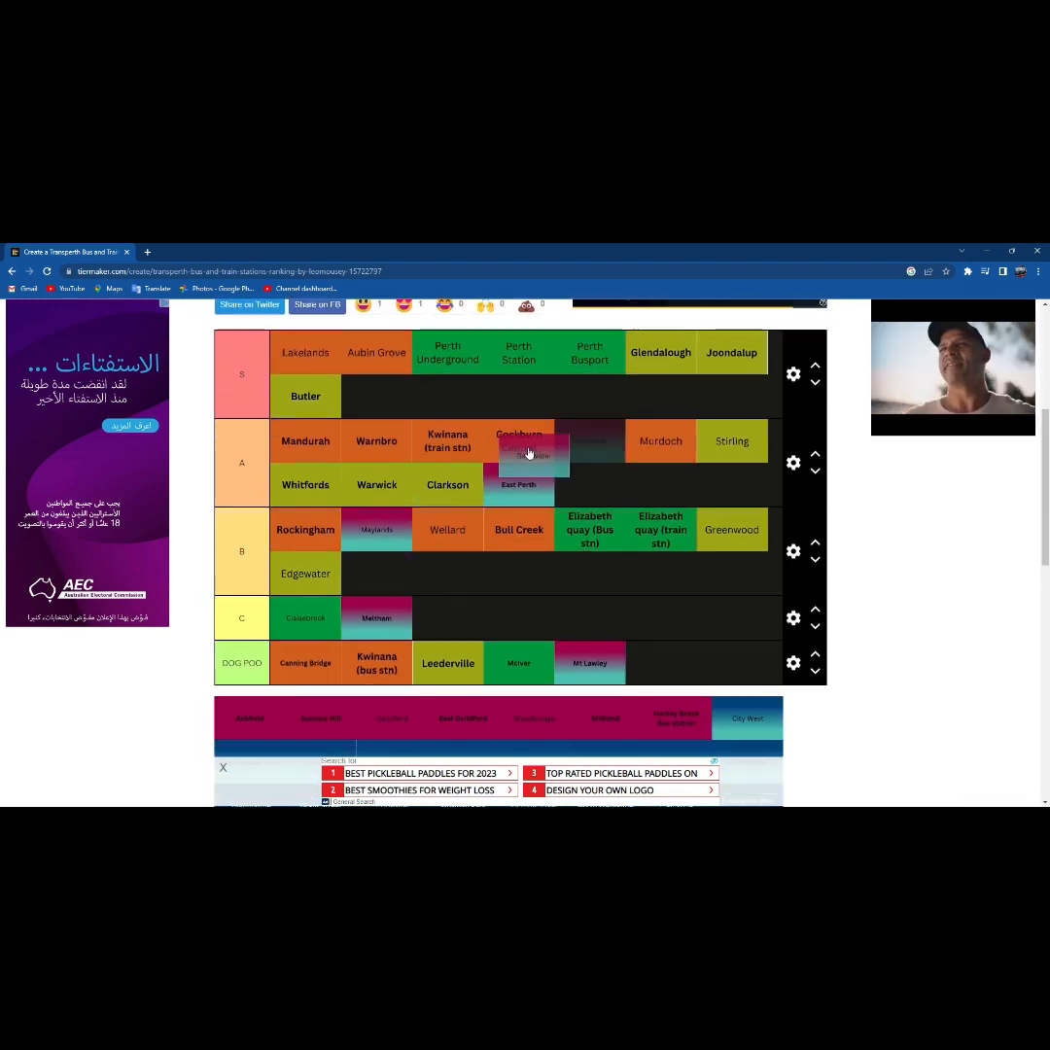
{"action": "scroll", "scroll_direction": "down", "scroll_amount": 3}
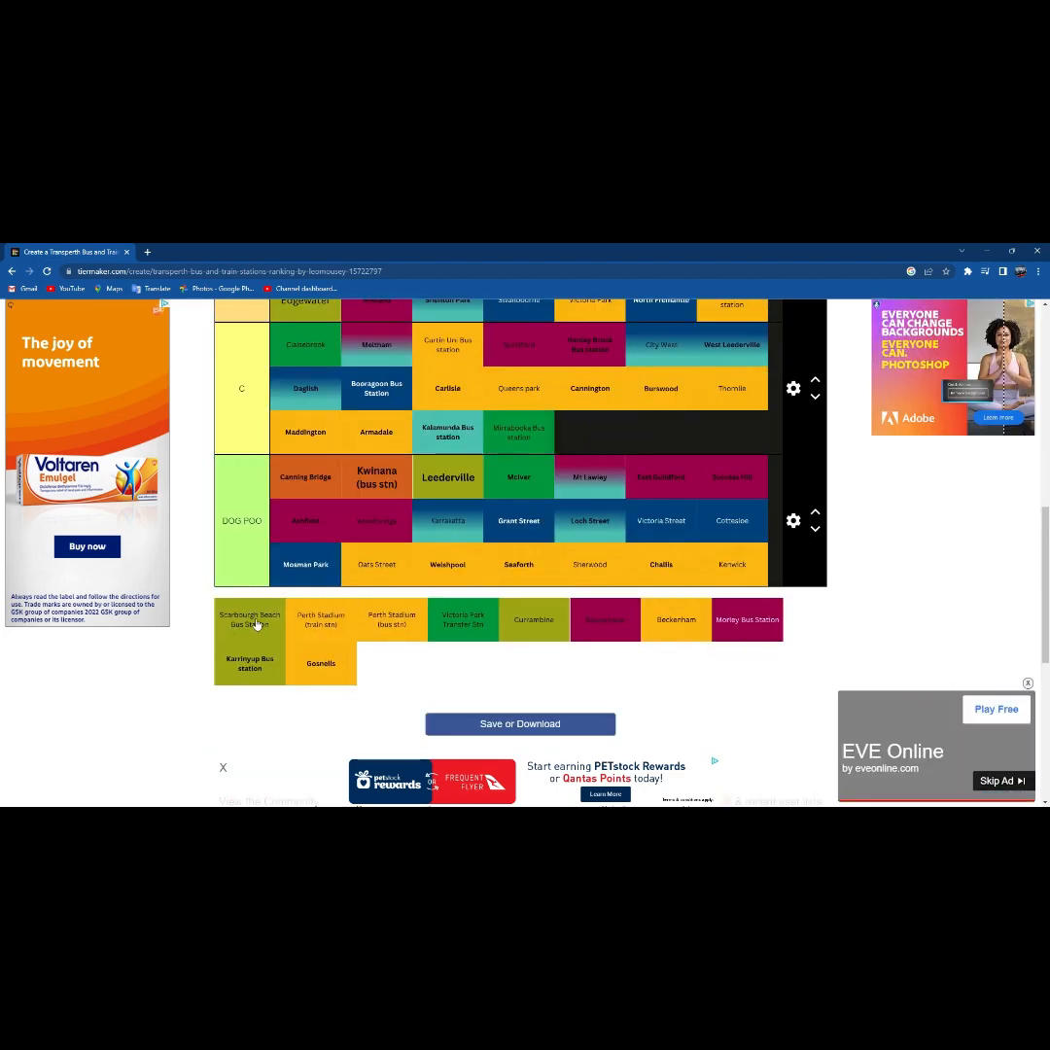
{"action": "scroll", "scroll_direction": "down", "scroll_amount": 3}
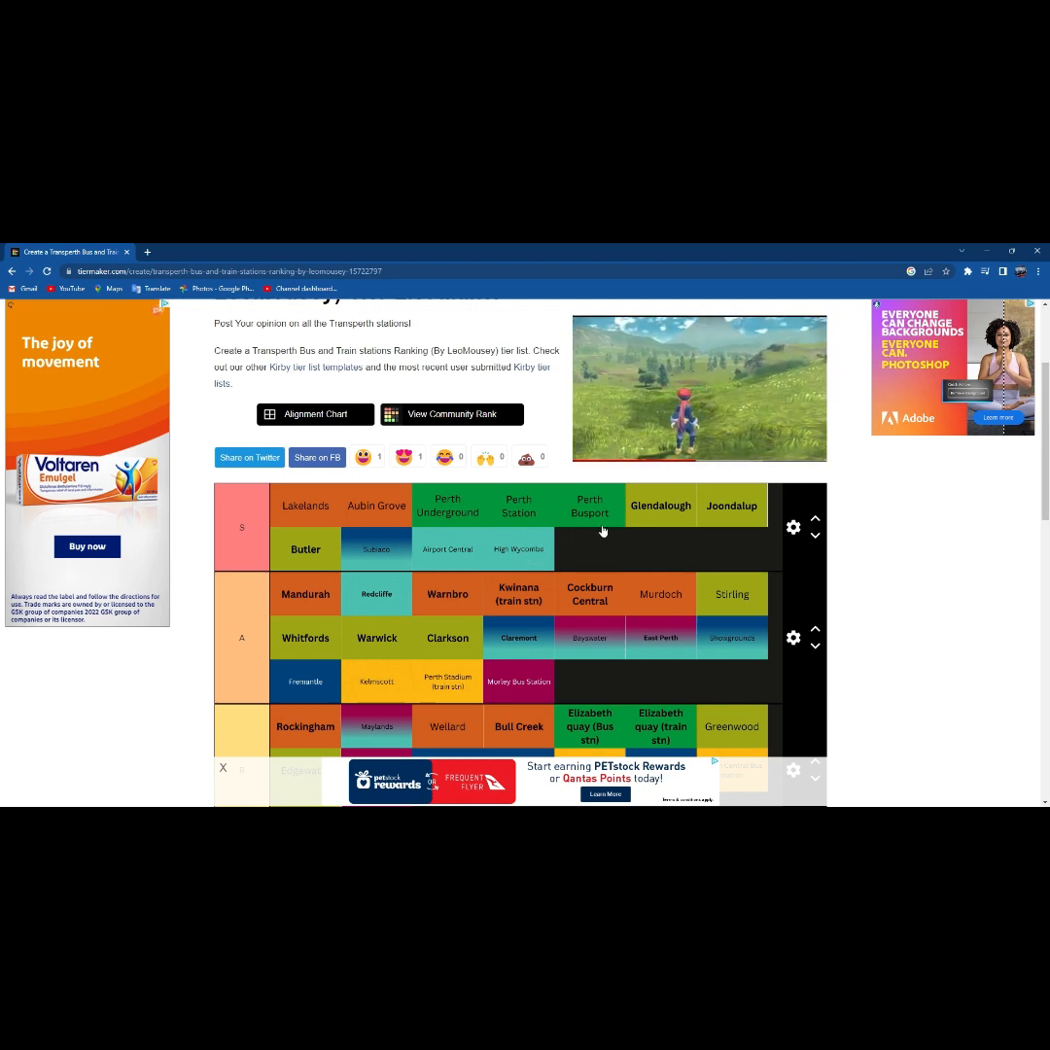
{"action": "scroll", "scroll_direction": "down", "scroll_amount": 3}
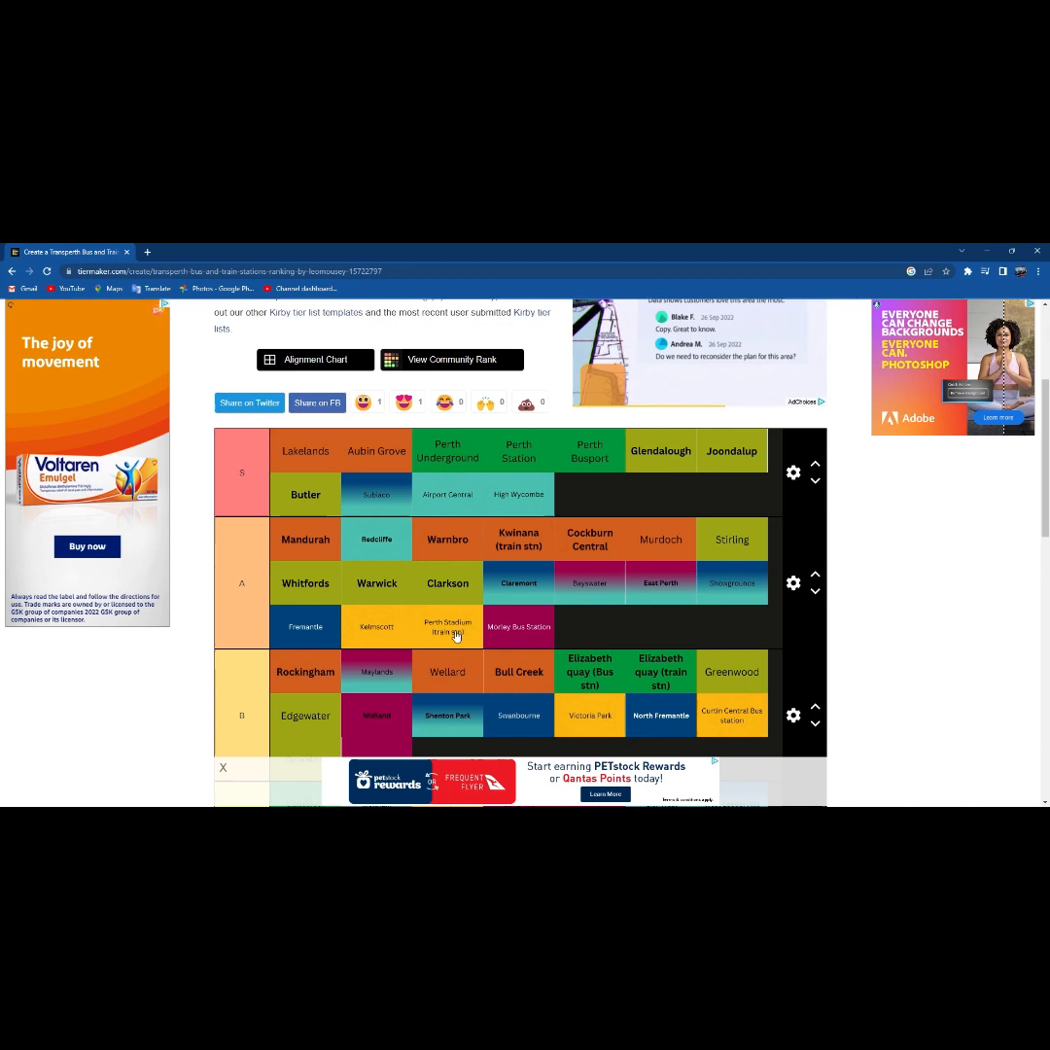
{"action": "scroll", "scroll_direction": "down", "scroll_amount": 3}
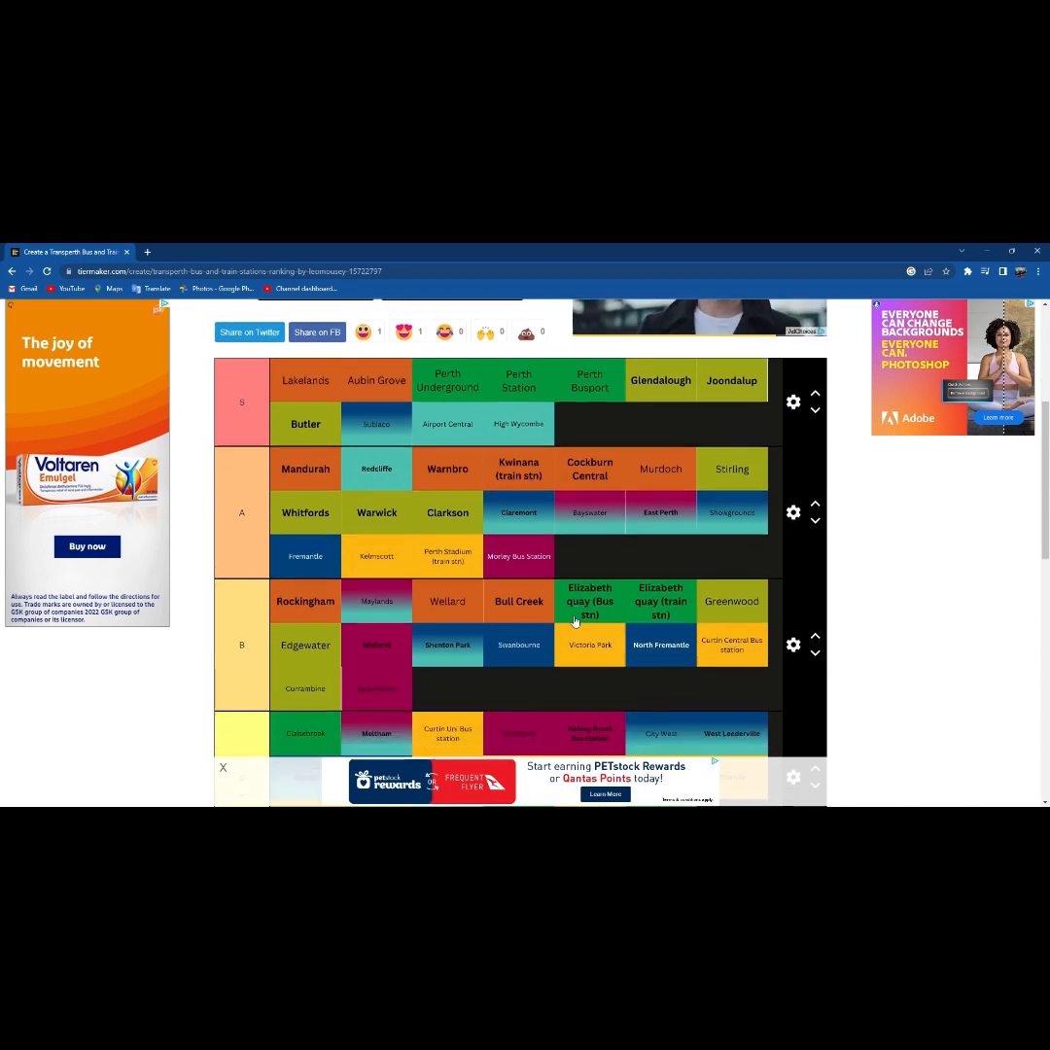
{"action": "scroll", "scroll_direction": "down", "scroll_amount": 3}
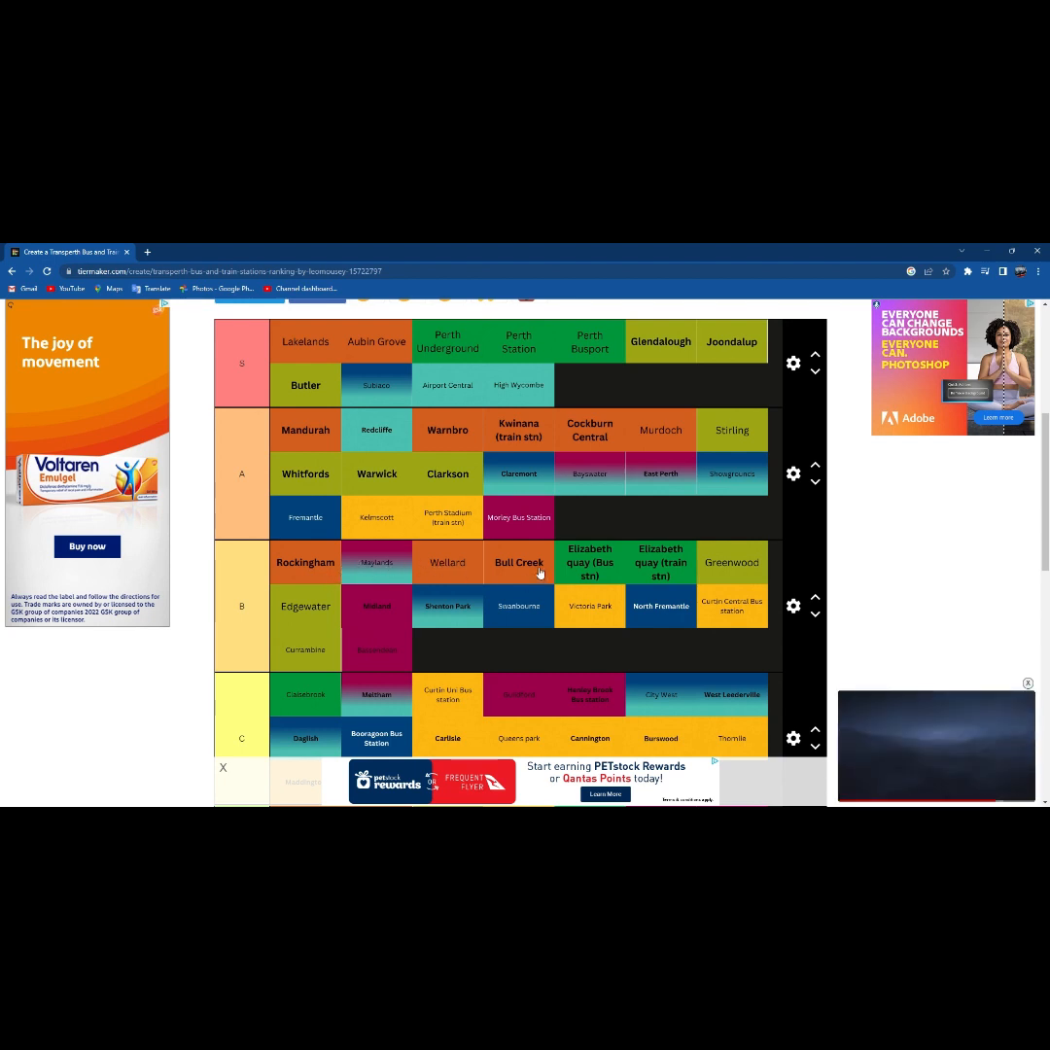
{"action": "mouse_move", "coordinate": [599, 576]}
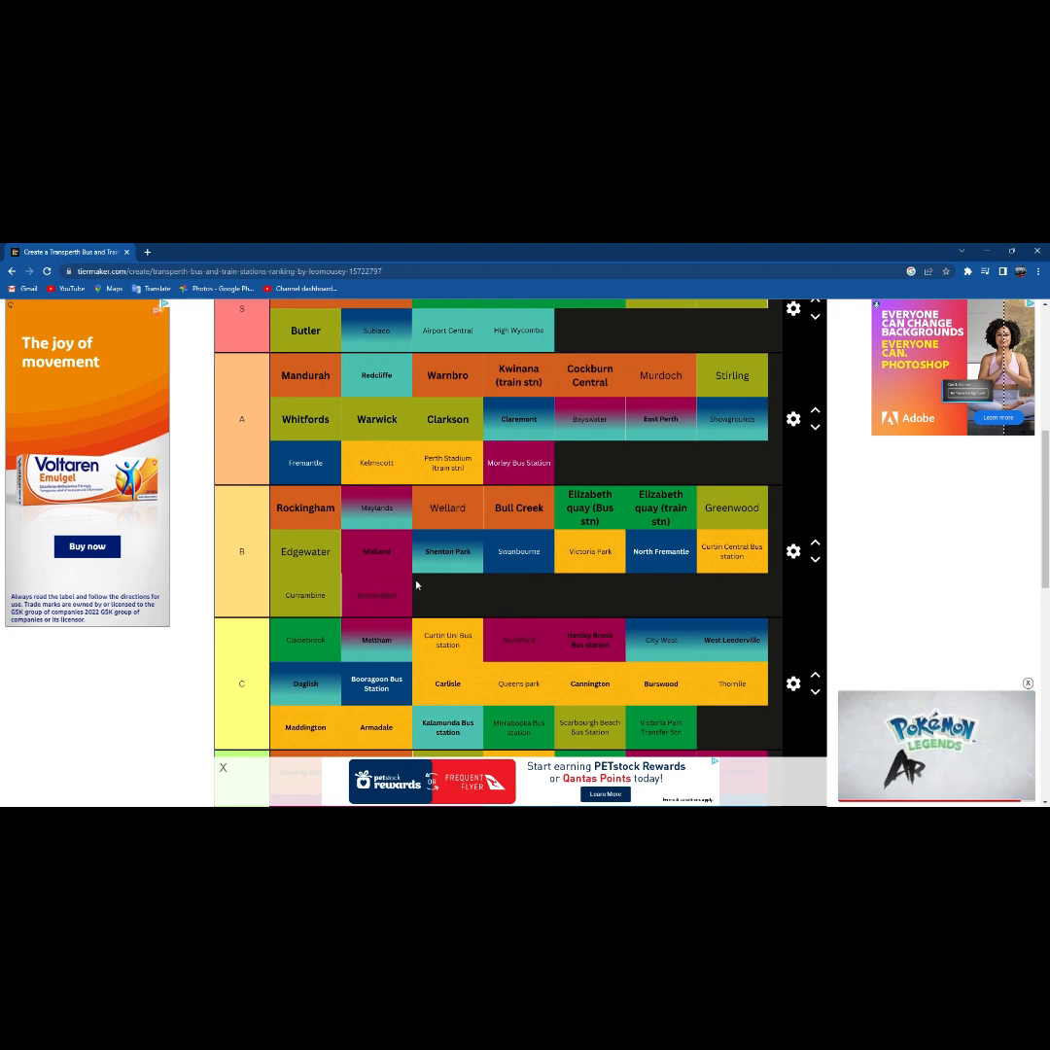
{"action": "scroll", "scroll_direction": "down", "scroll_amount": 3}
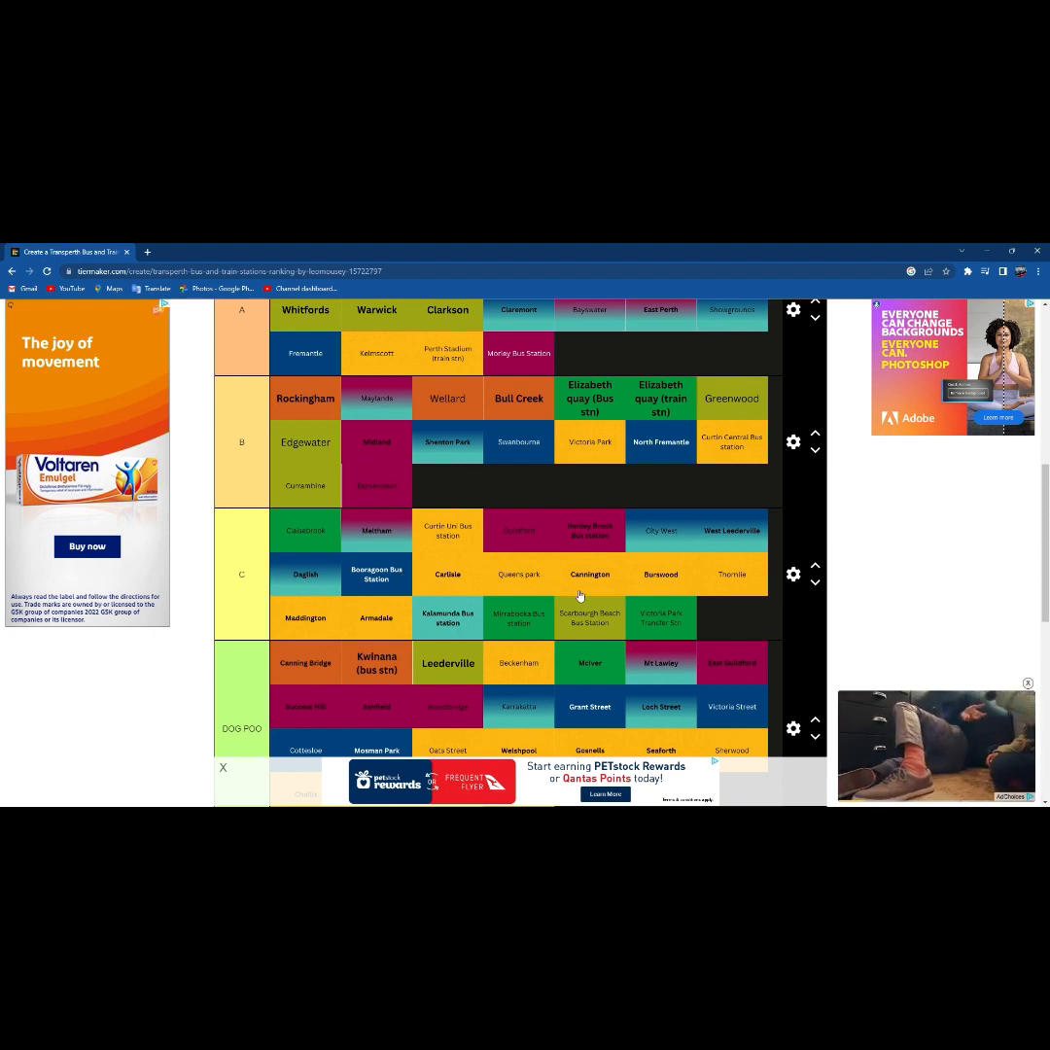
{"action": "mouse_move", "coordinate": [288, 652]}
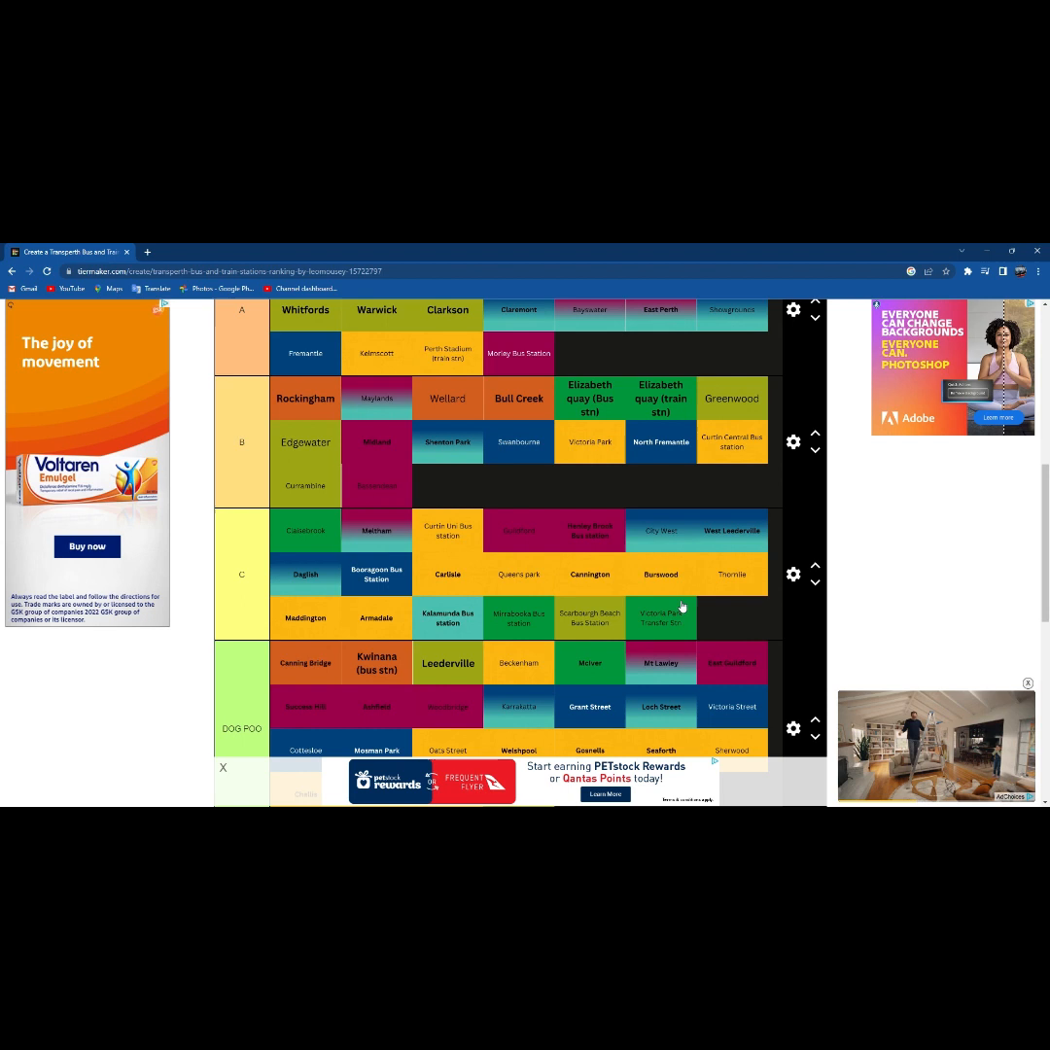
{"action": "scroll", "scroll_direction": "down", "scroll_amount": 3}
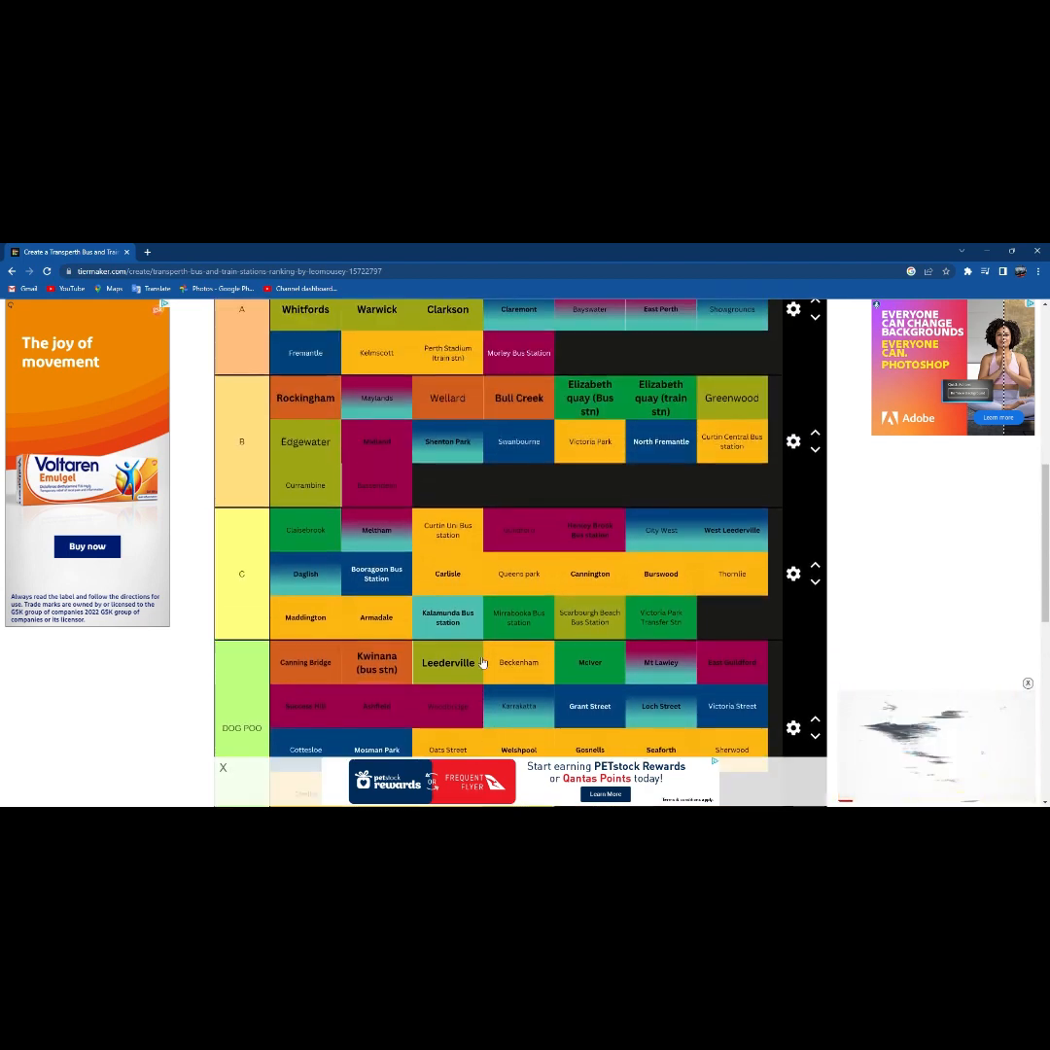
{"action": "scroll", "scroll_direction": "down", "scroll_amount": 3}
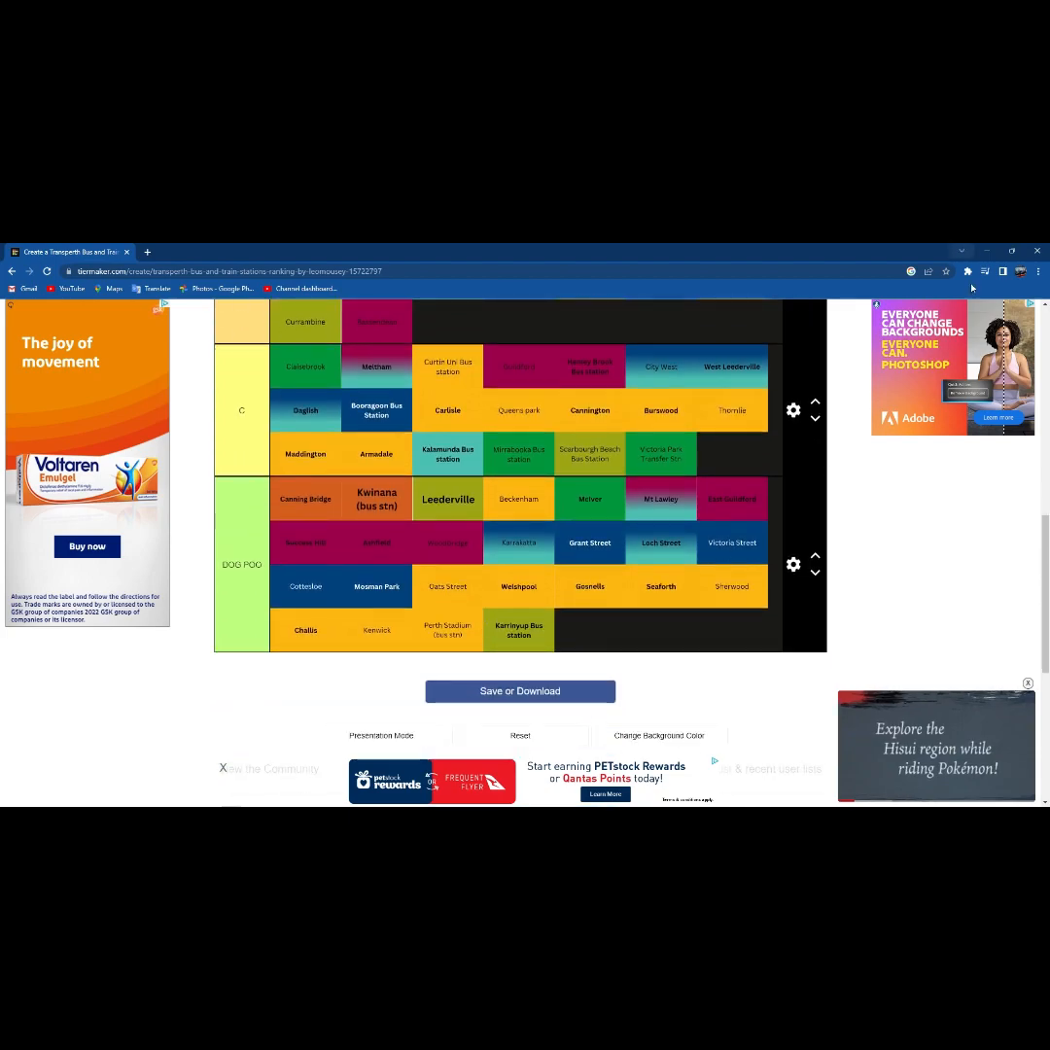